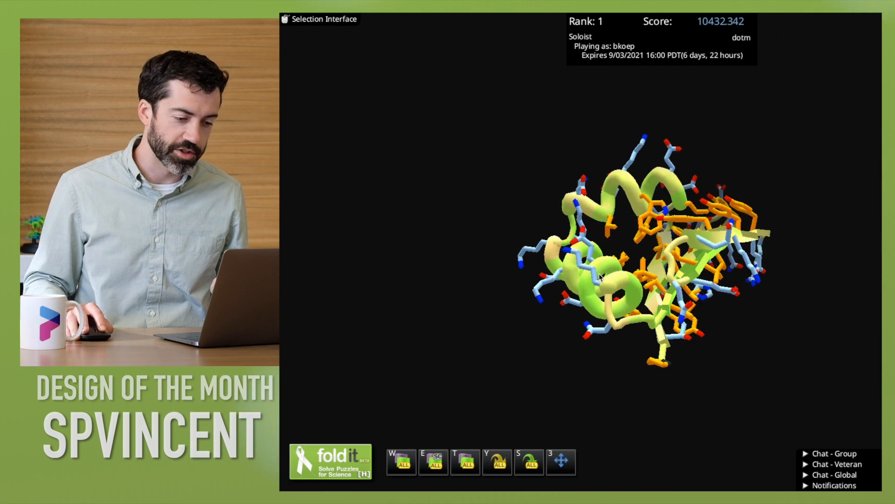
# - Rotate the 10432.342-scoring design to bring its orange-cored beta sheet beside the green helices
pyautogui.moveTo(600, 277); pyautogui.dragTo(625, 381)
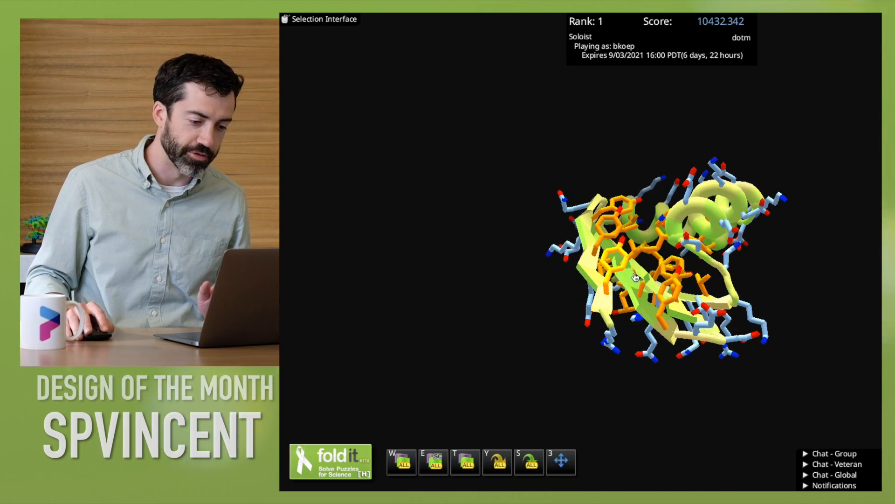
# - Rotate the design until its beta strands face the camera with the helices packed behind
pyautogui.moveTo(632, 278); pyautogui.dragTo(775, 313)
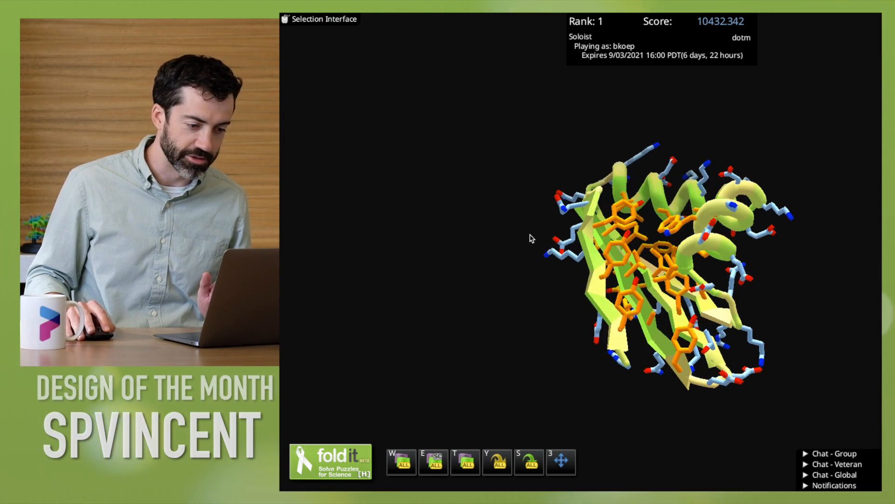
pyautogui.moveTo(531, 238); pyautogui.dragTo(579, 284)
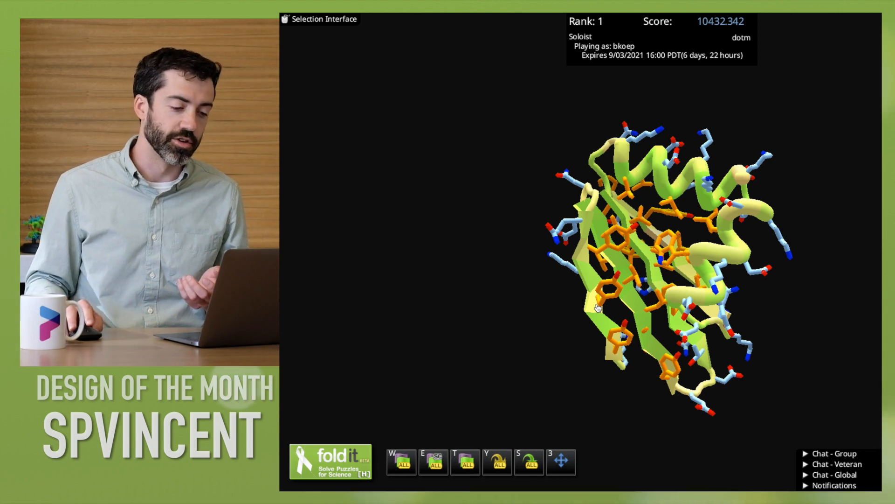
pyautogui.moveTo(596, 308); pyautogui.dragTo(648, 271)
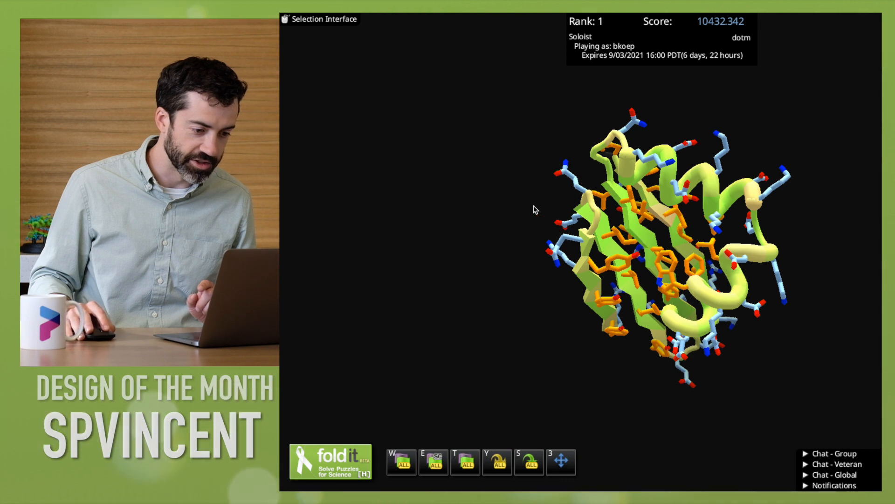
pyautogui.moveTo(534, 207); pyautogui.dragTo(751, 325)
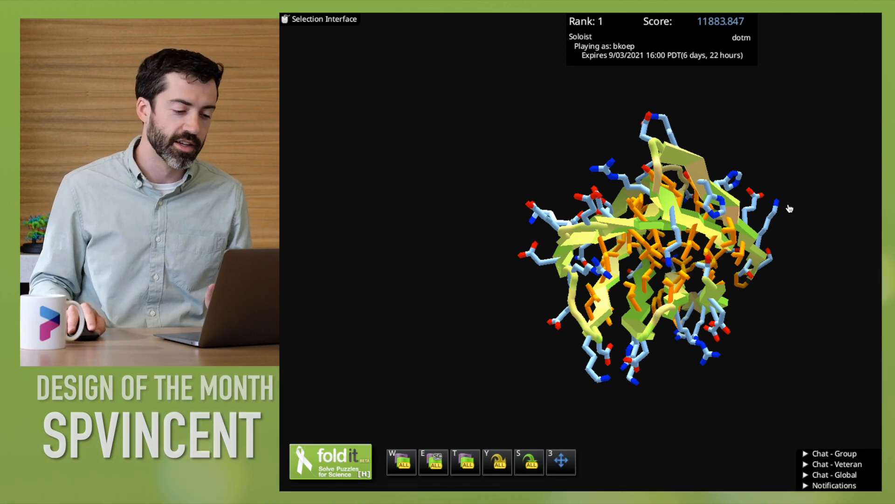
# - Rotate the 11883.847-scoring design to show its broad beta sheet and orange core side chains
pyautogui.moveTo(788, 208); pyautogui.dragTo(665, 280)
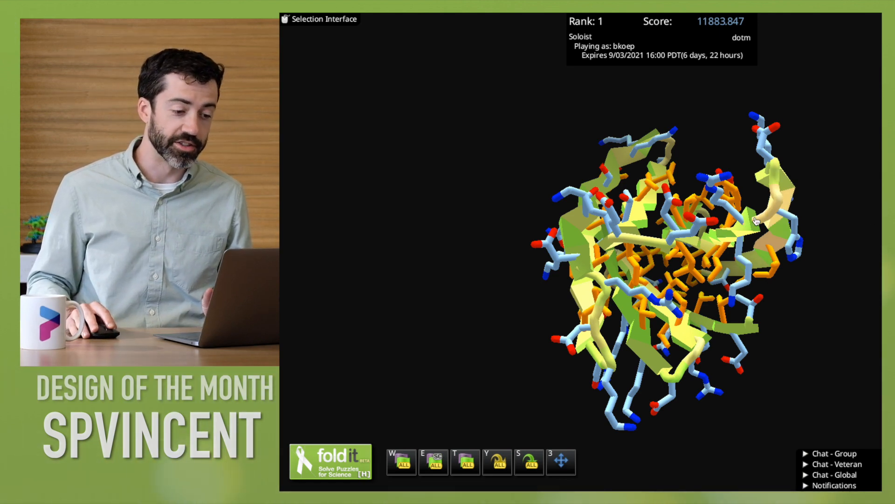
pyautogui.moveTo(753, 223); pyautogui.dragTo(517, 208)
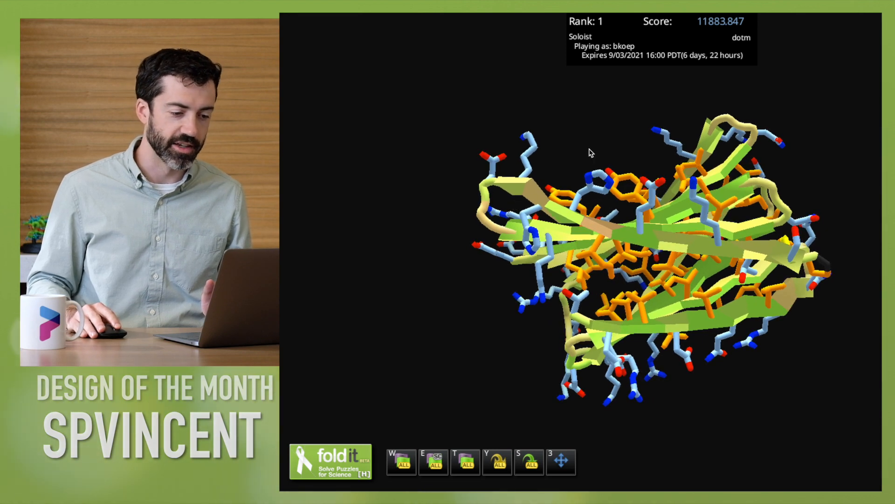
pyautogui.moveTo(591, 152); pyautogui.dragTo(645, 258)
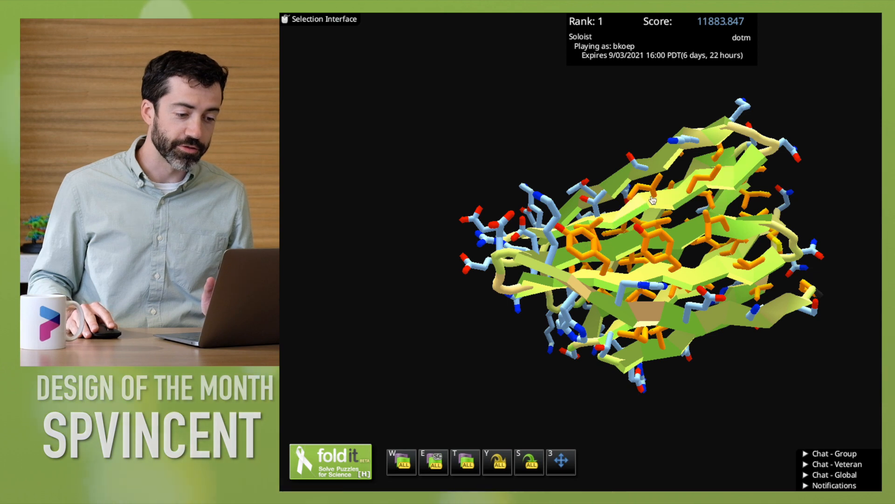
pyautogui.moveTo(695, 191)
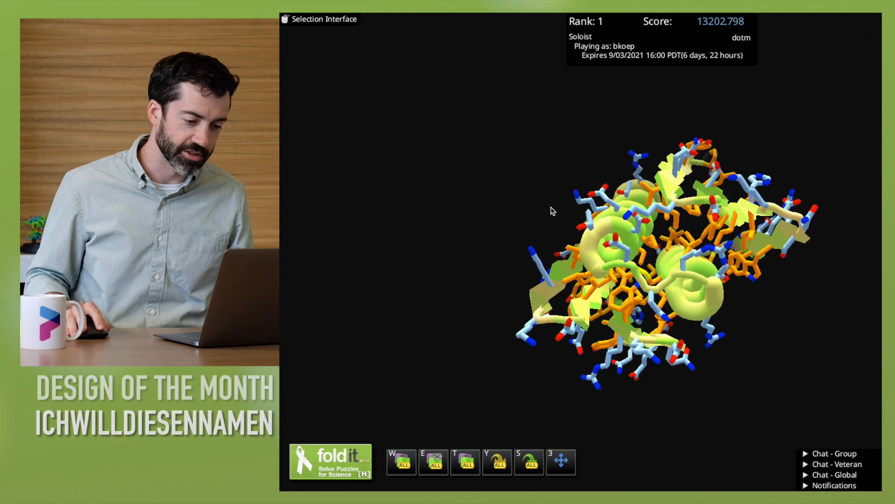
# - Rotate the 13202.798-scoring helix-and-sheet design to view its packed core and helix bundle
pyautogui.moveTo(551, 210); pyautogui.dragTo(490, 236)
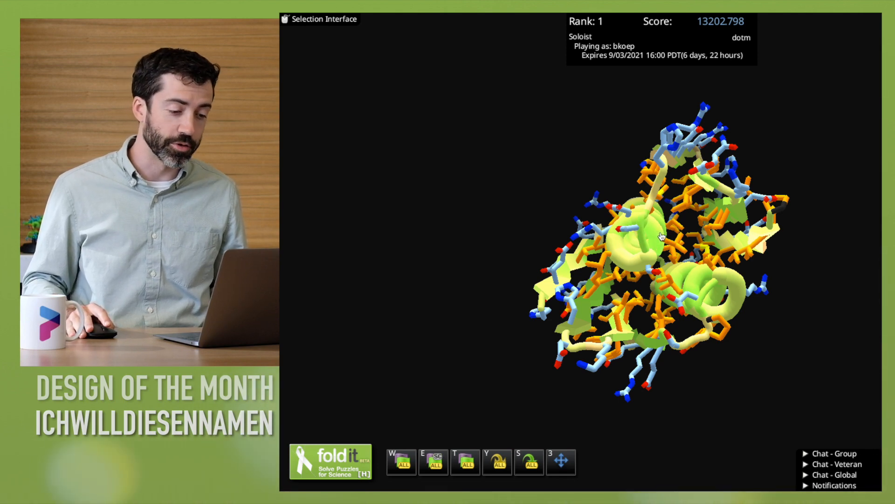
pyautogui.moveTo(657, 237); pyautogui.dragTo(611, 153)
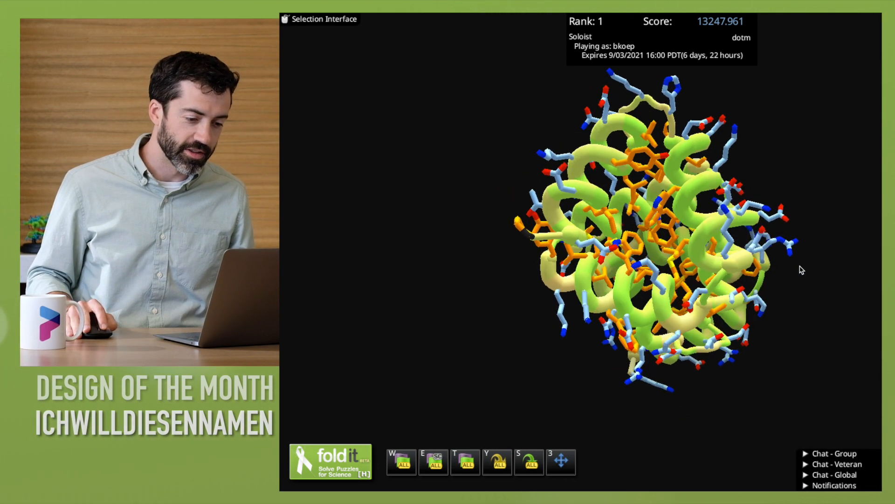
# - Rotate the 13247.961-scoring eight-helix solenoid to show its stacked helices end-on around the orange core
pyautogui.moveTo(799, 269); pyautogui.dragTo(716, 239)
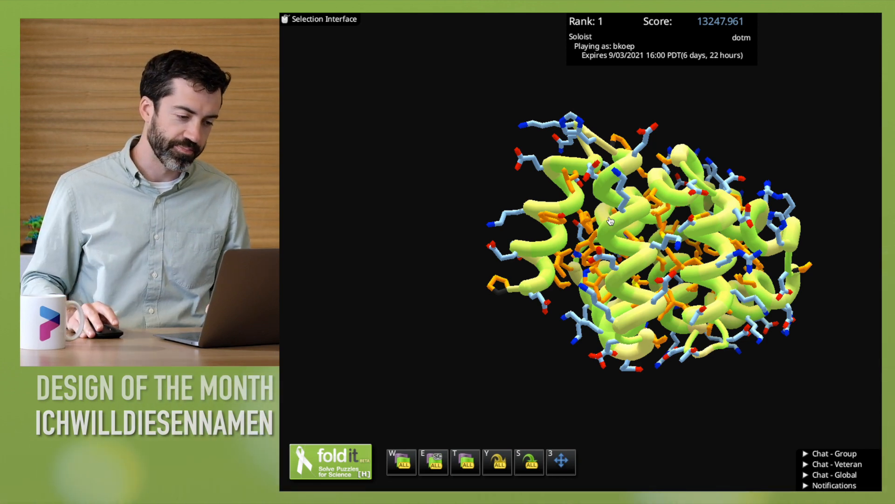
pyautogui.moveTo(611, 223); pyautogui.dragTo(631, 234)
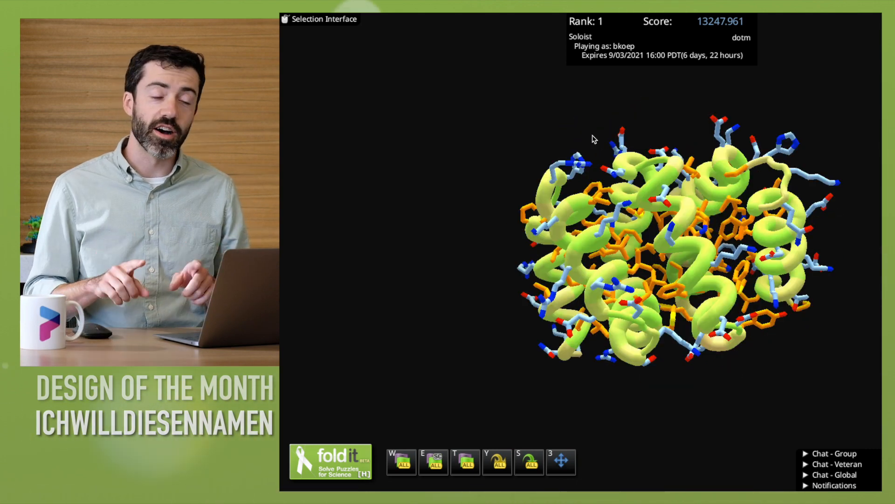
pyautogui.moveTo(531, 160)
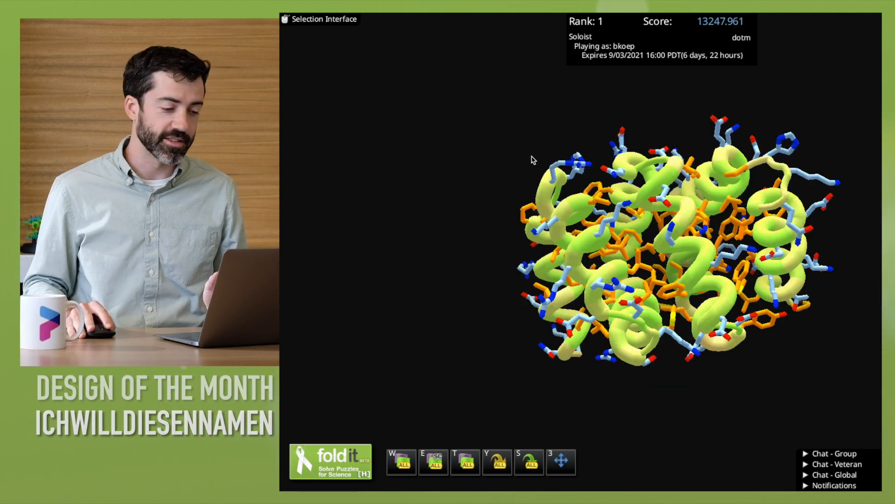